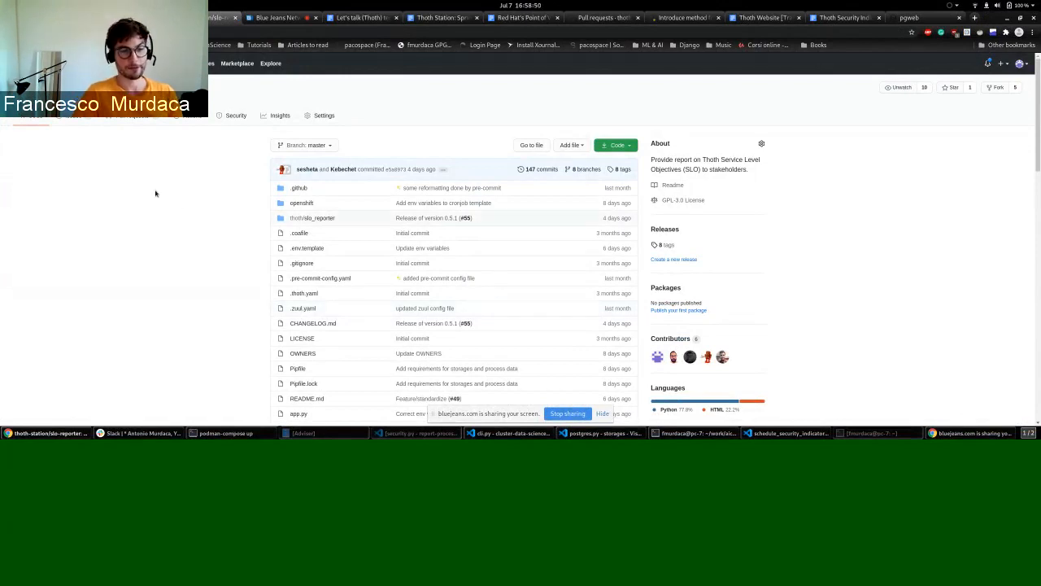
mouse_move(173, 192)
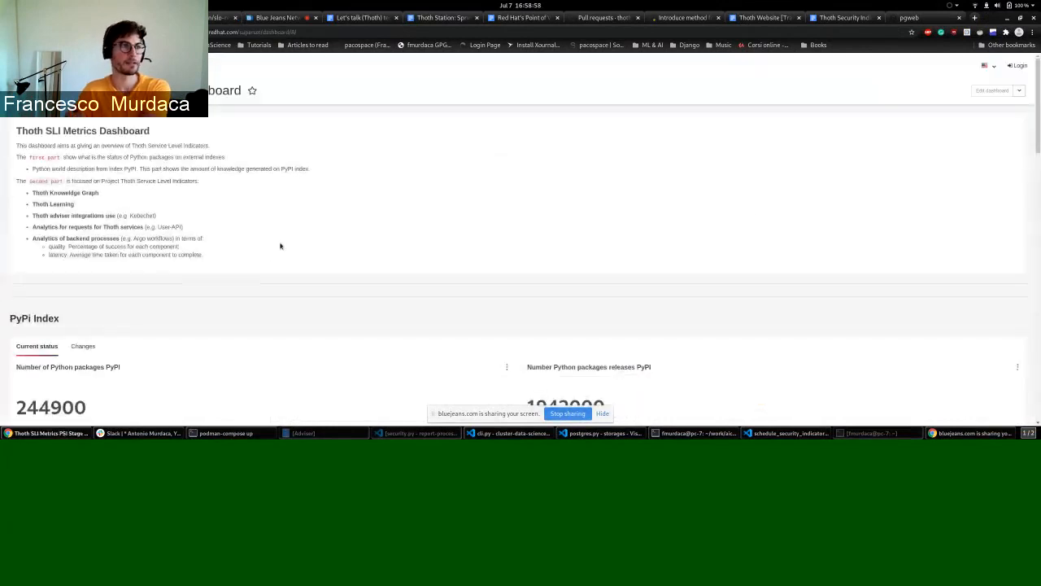
mouse_move(307, 221)
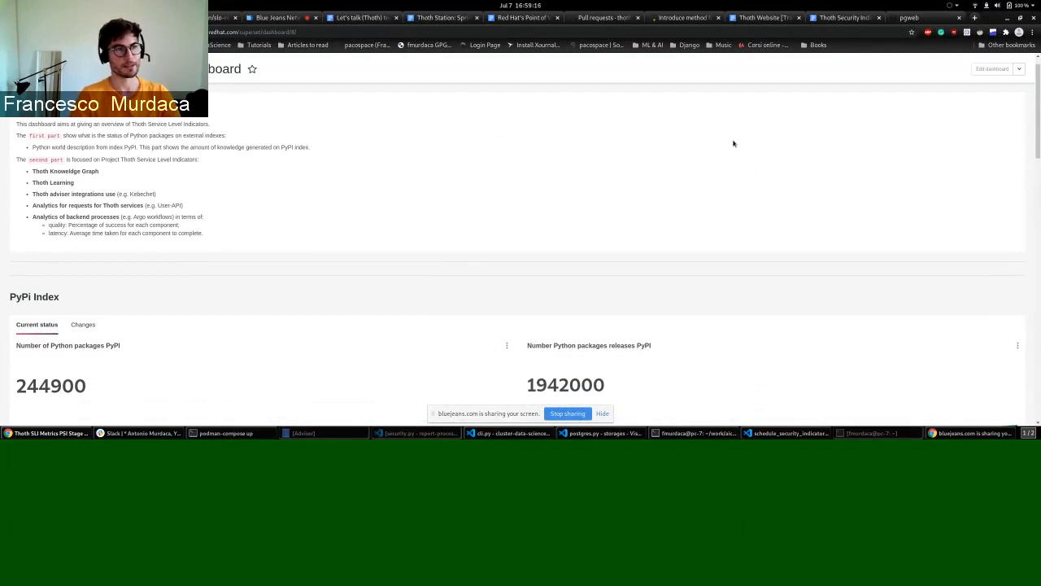
- Scroll down to the PyPI Index section showing 244900 packages and 1942000 releases
scroll(down, 3)
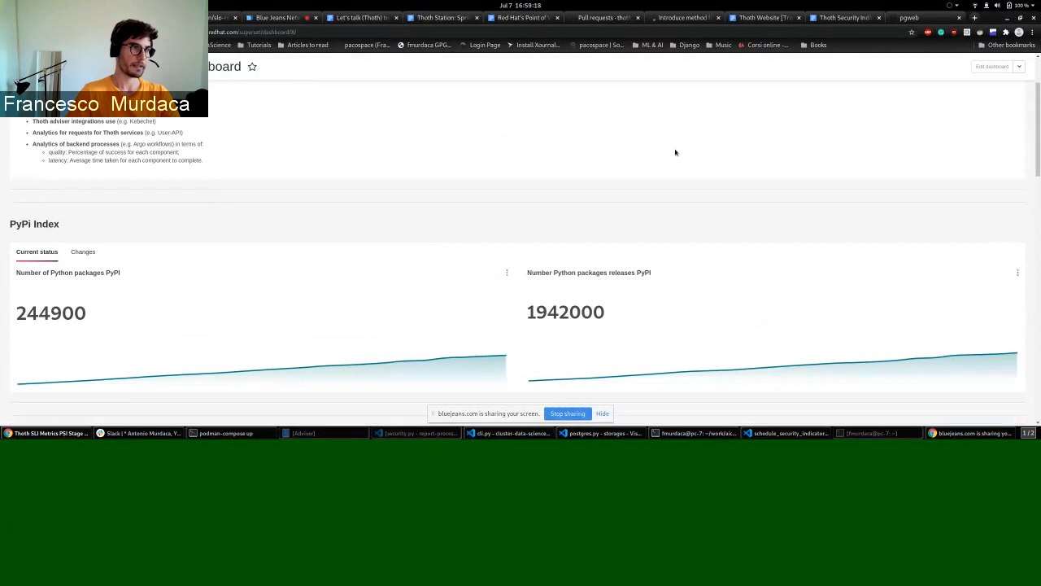
scroll(down, 3)
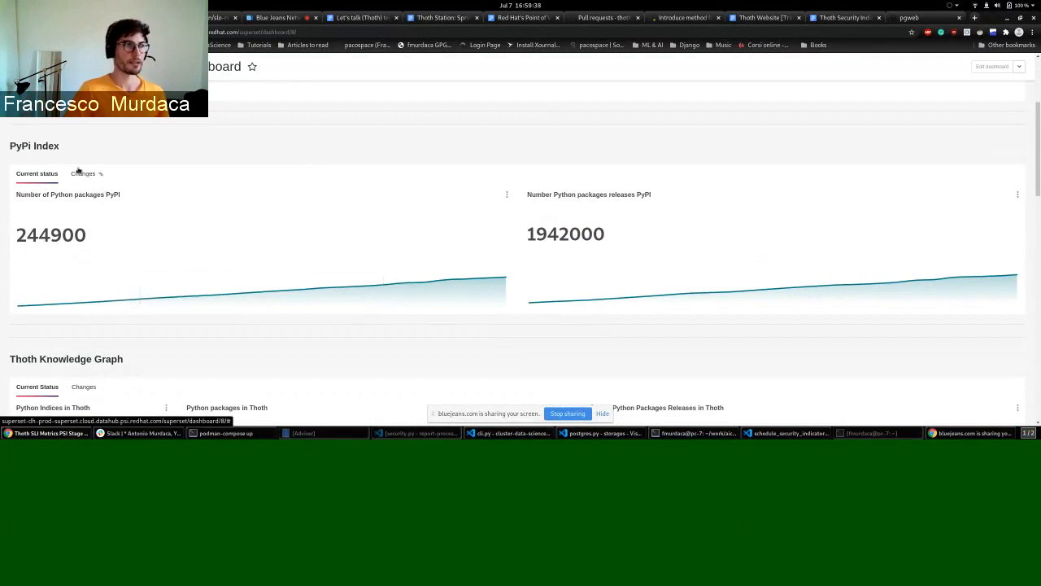
- Show the PyPI Index Changes view with new packages and new releases bar charts
click(82, 172)
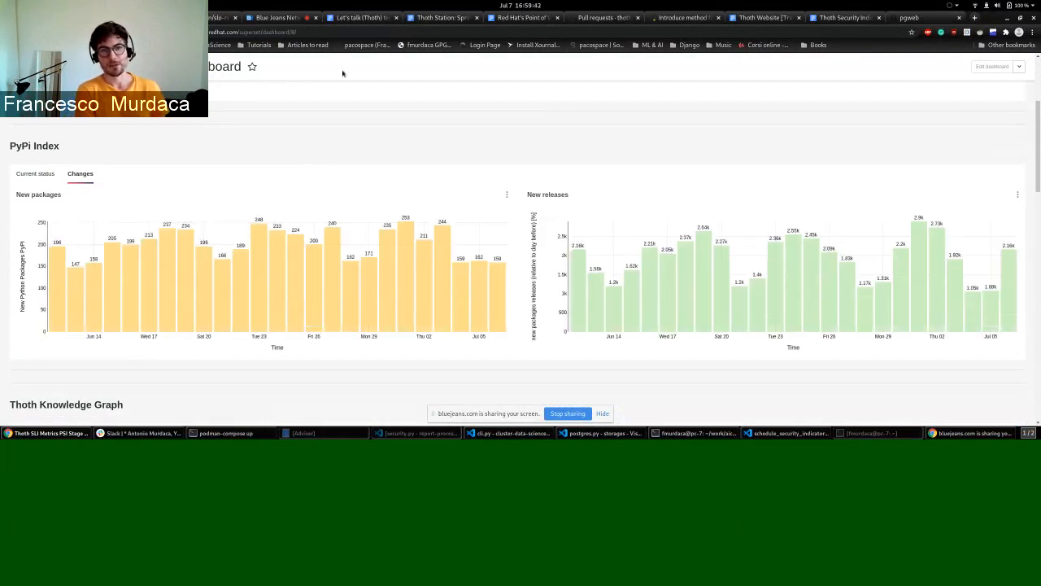
mouse_move(578, 312)
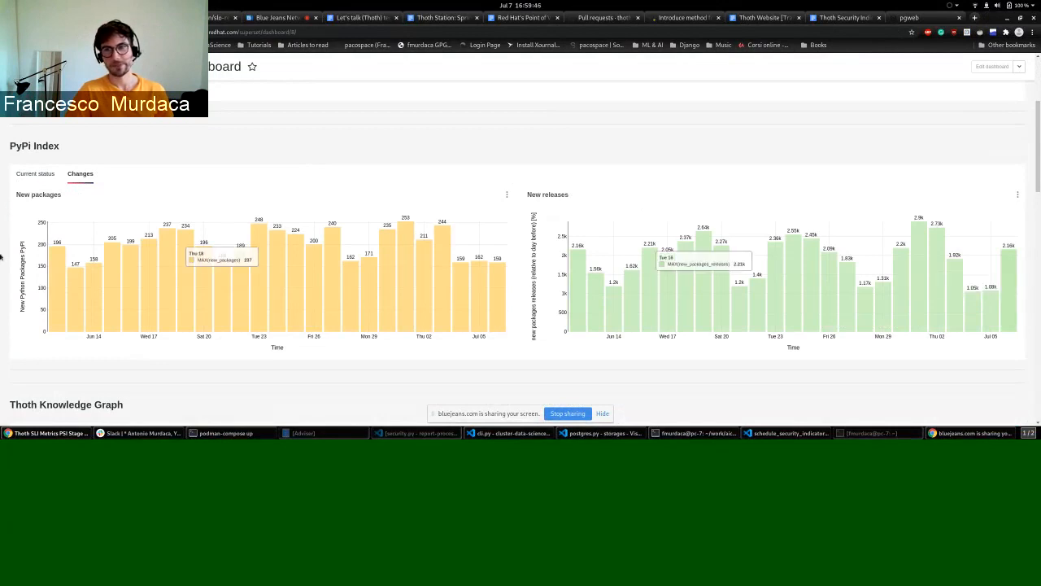
- Return PyPI Index to current totals and scroll to the Thoth Knowledge Graph (3 indices, 7096 packages, 184500 releases)
click(36, 172)
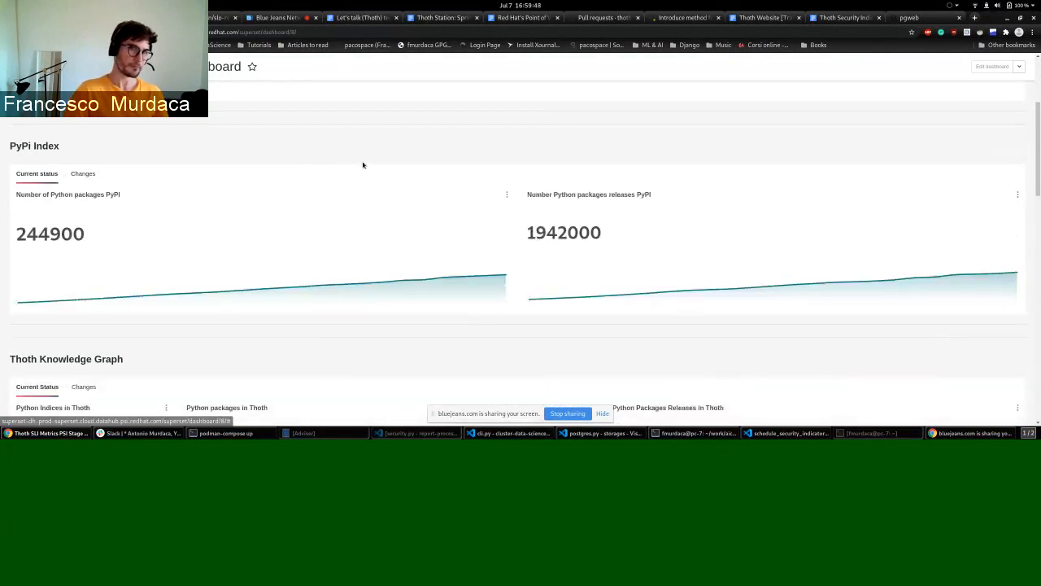
scroll(down, 3)
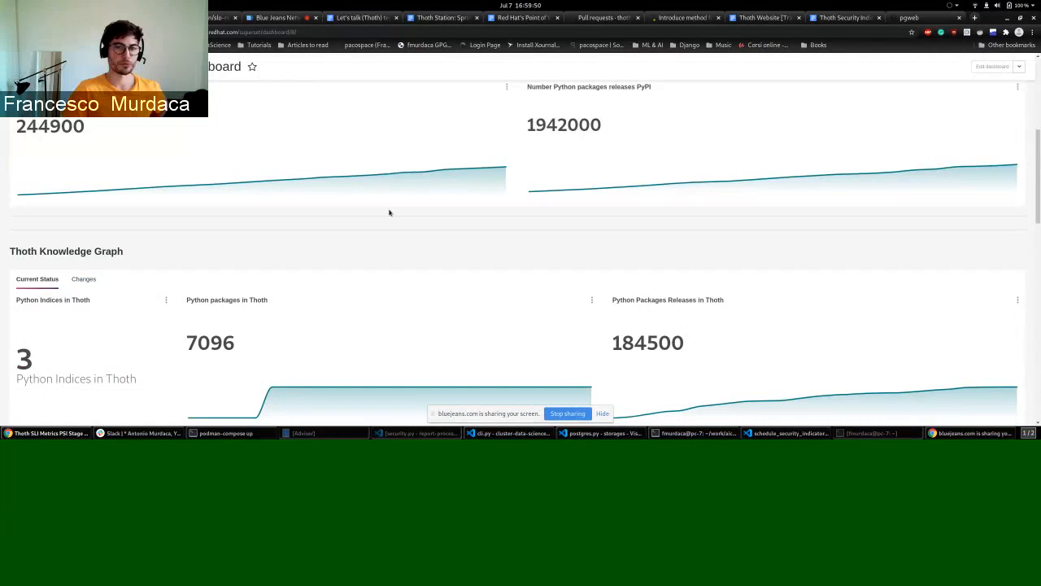
mouse_move(384, 270)
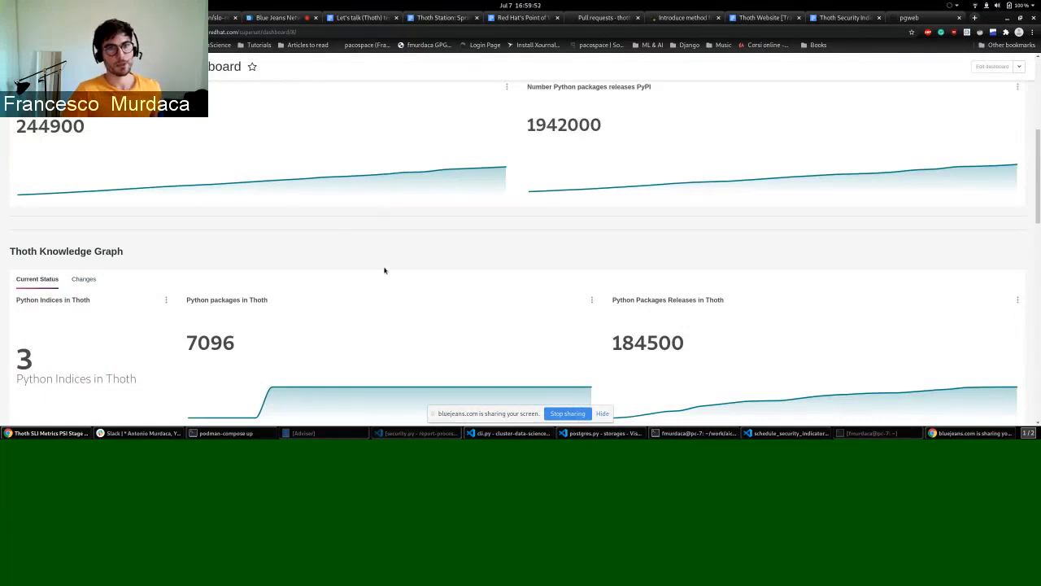
mouse_move(406, 228)
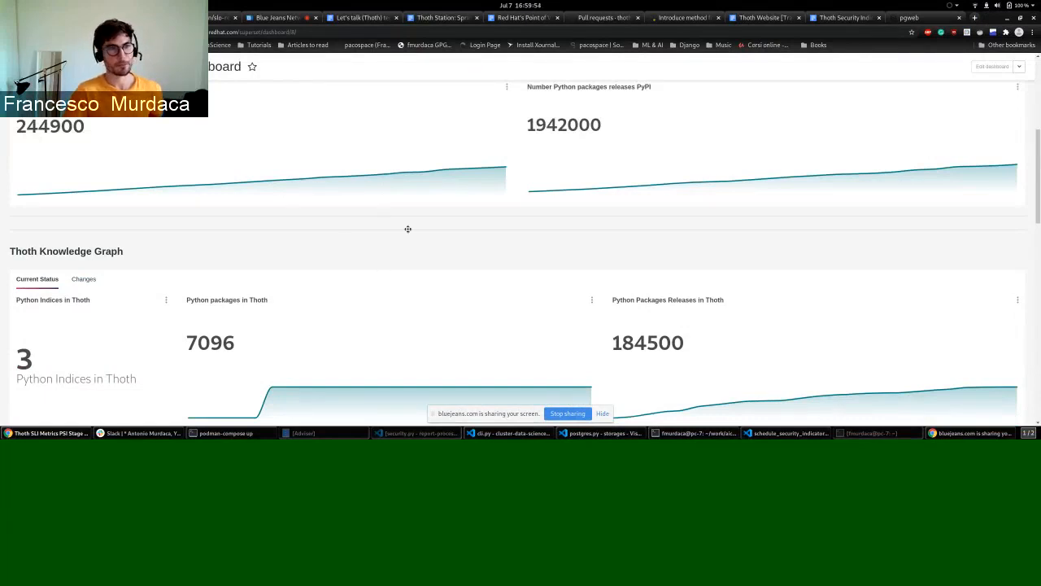
scroll(down, 3)
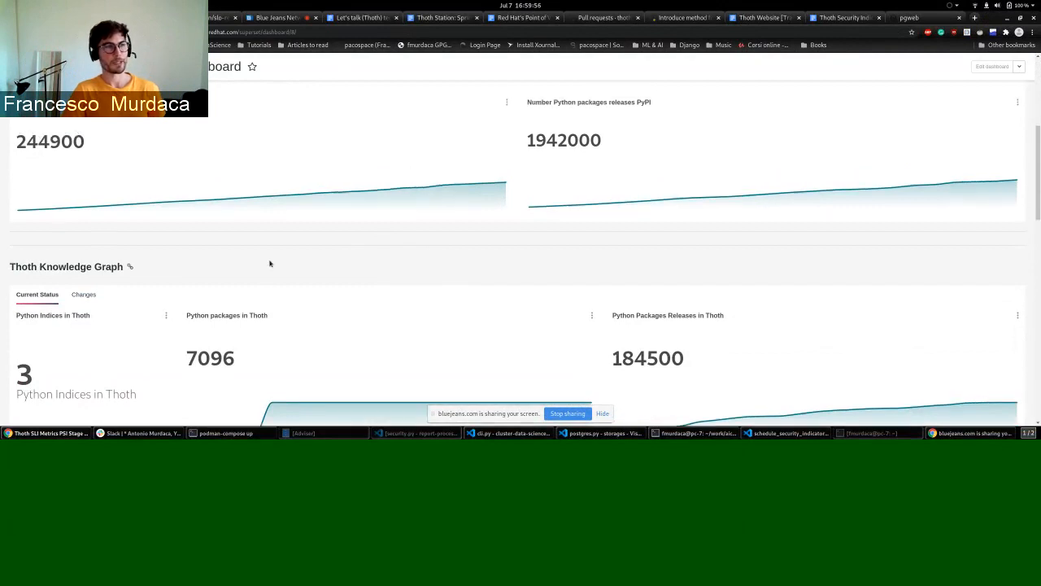
scroll(down, 3)
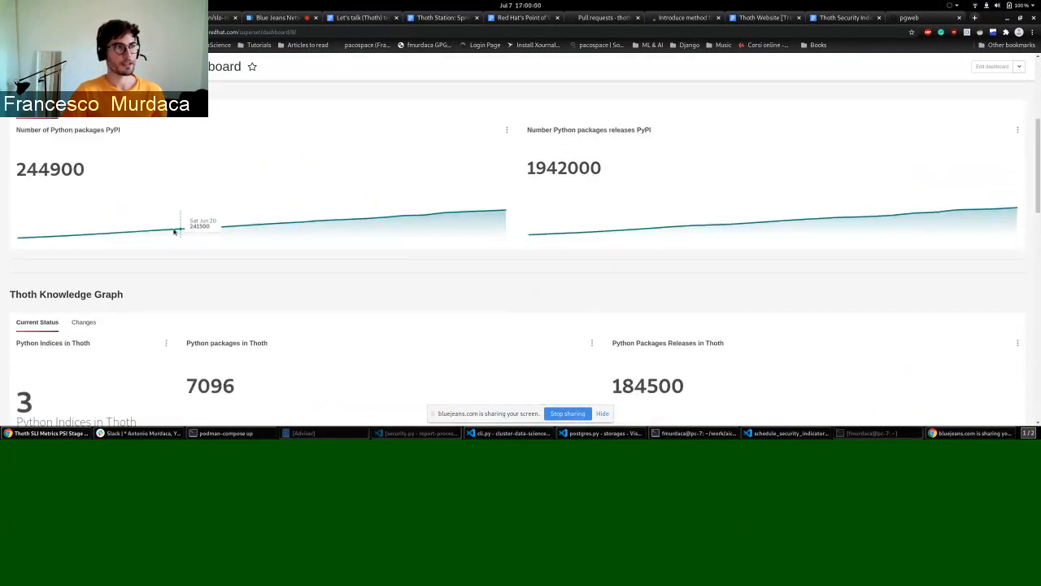
mouse_move(169, 179)
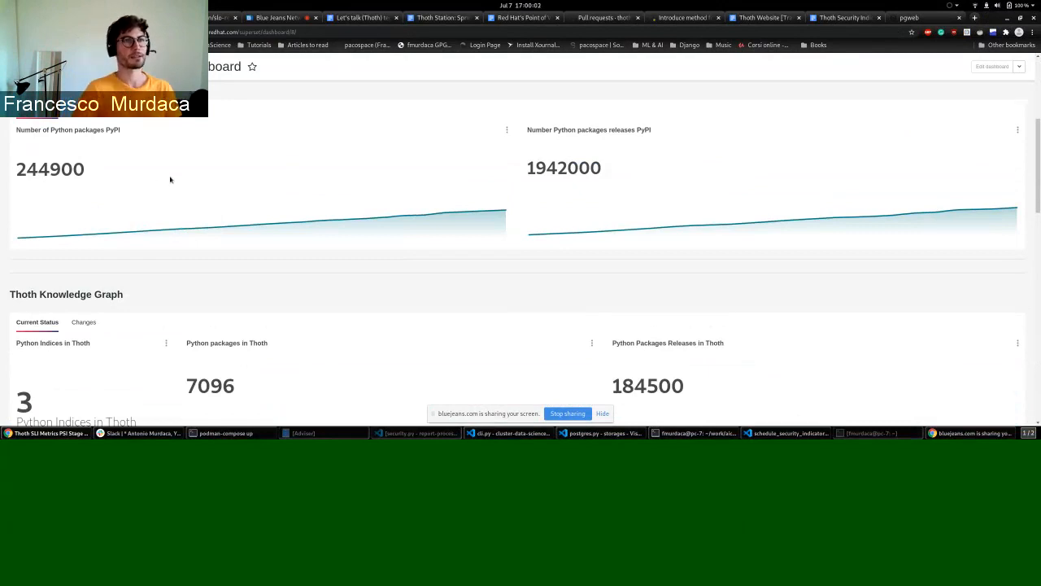
mouse_move(327, 182)
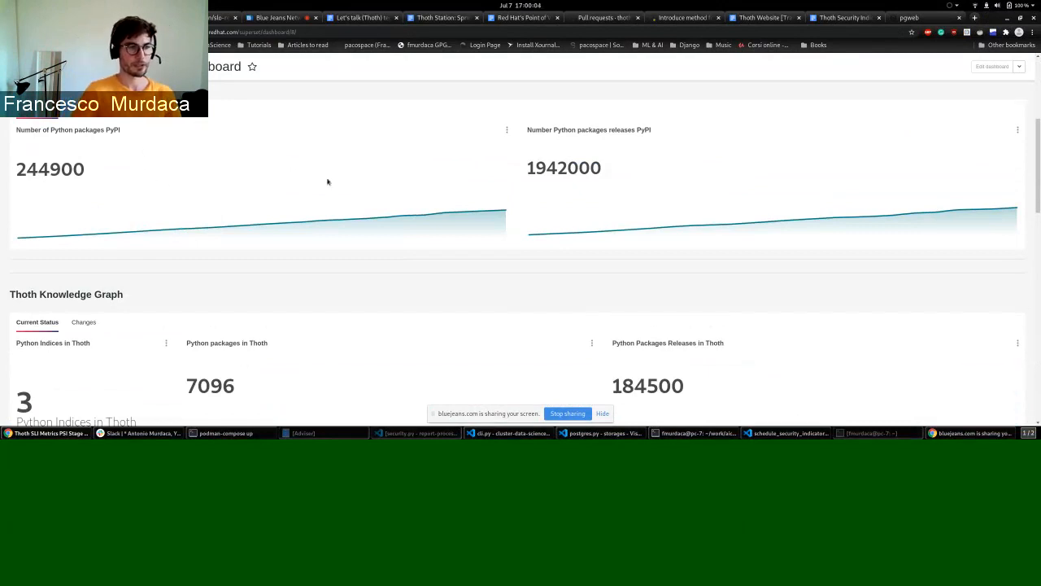
scroll(down, 3)
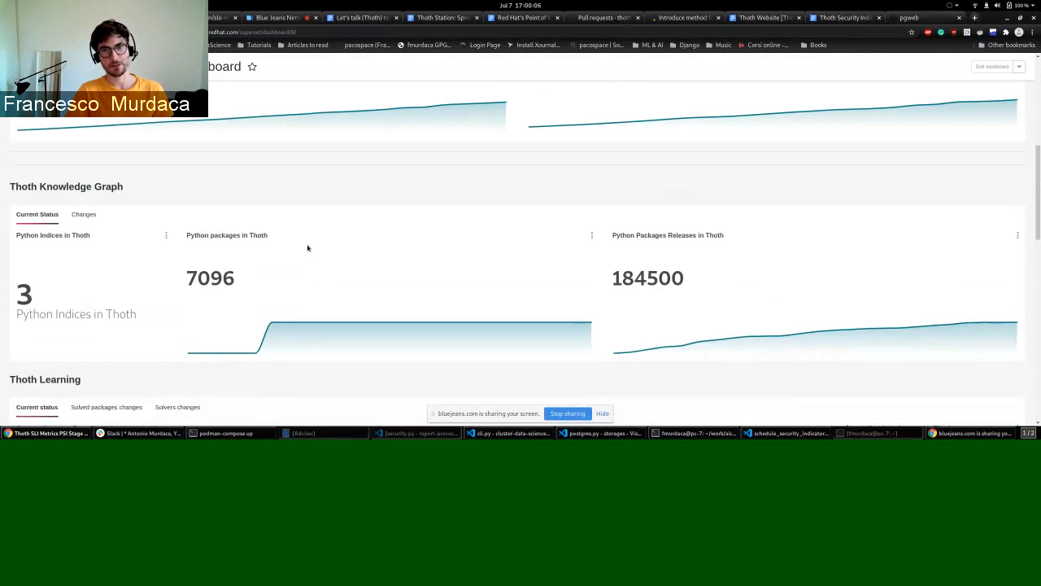
scroll(down, 3)
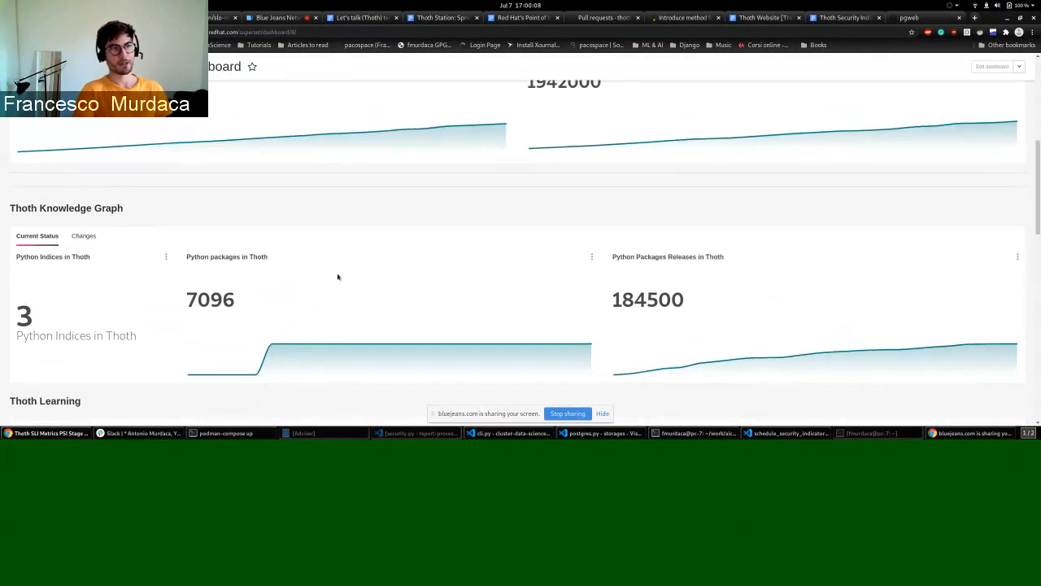
scroll(down, 3)
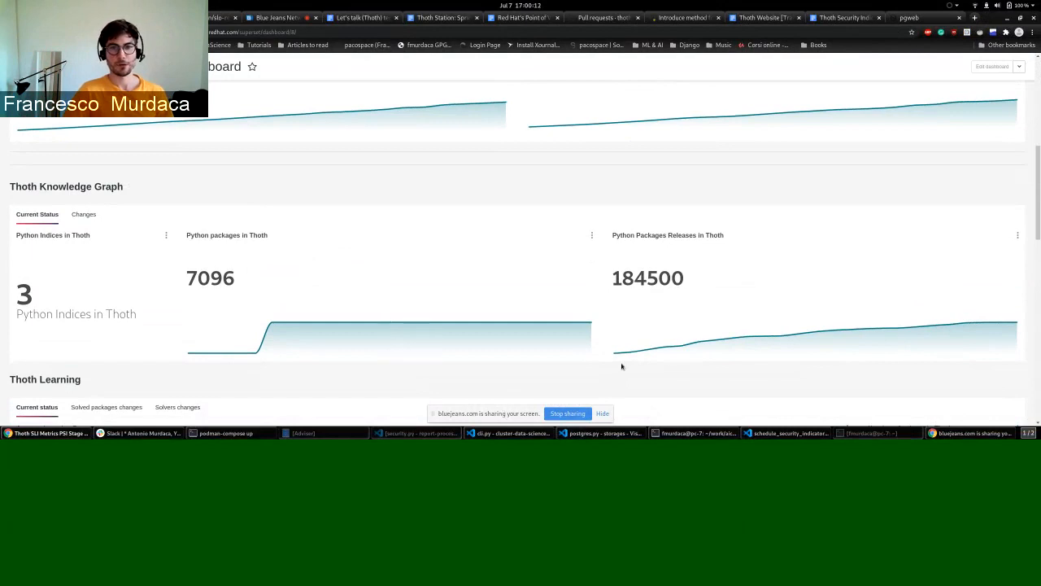
mouse_move(160, 215)
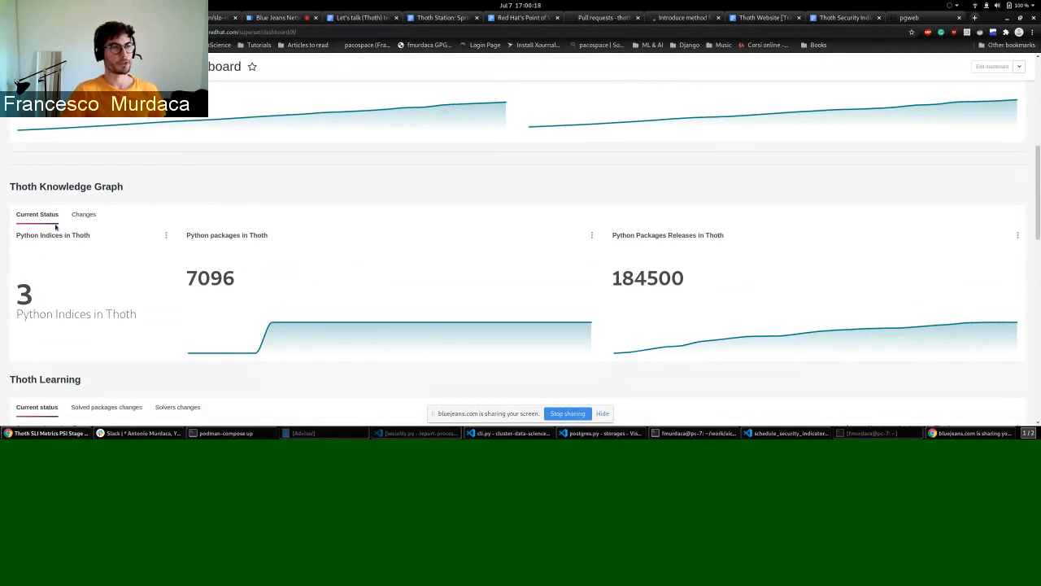
- Show the Knowledge Graph Changes view with new Python packages and releases bar charts
click(83, 215)
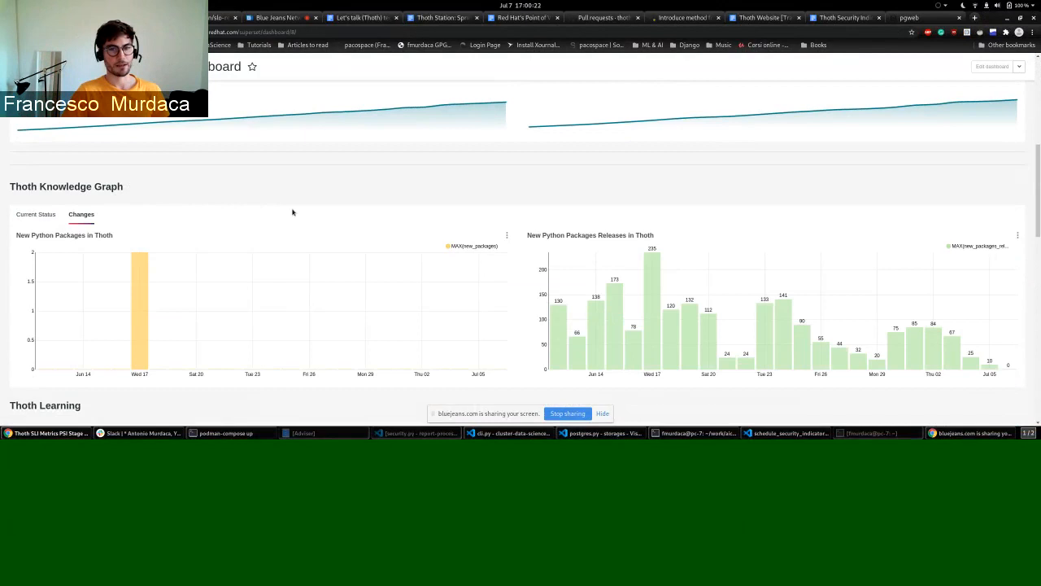
mouse_move(572, 349)
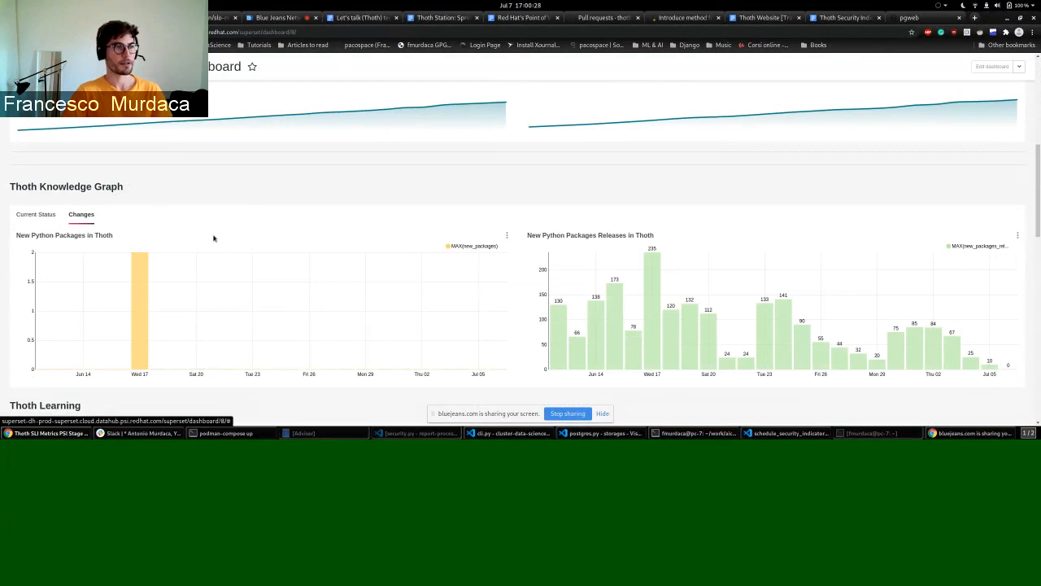
- Return the Knowledge Graph to current totals and scroll to Thoth Learning's Average Learning Rate chart and 5 solvers
click(35, 215)
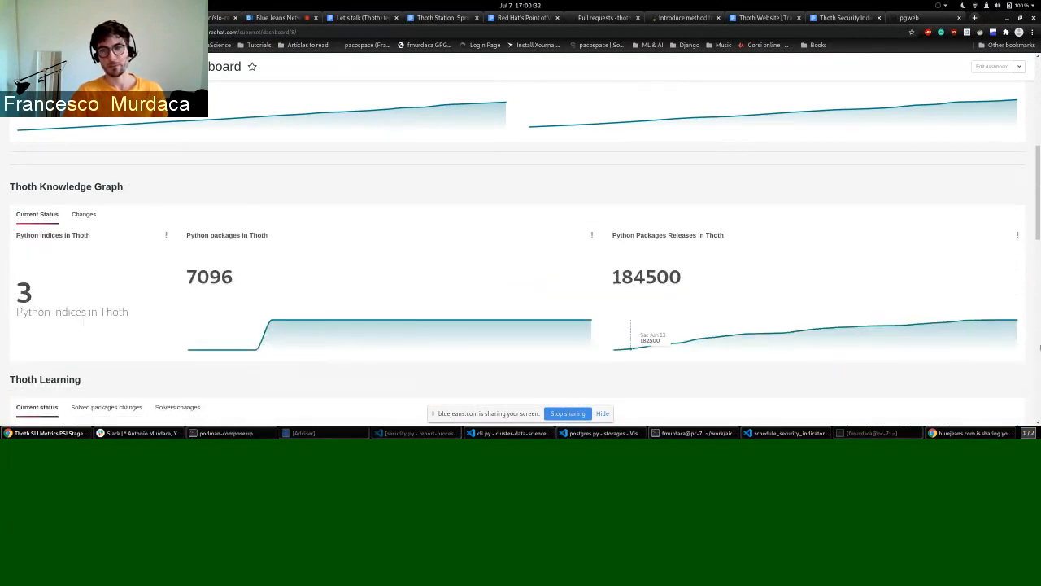
scroll(down, 3)
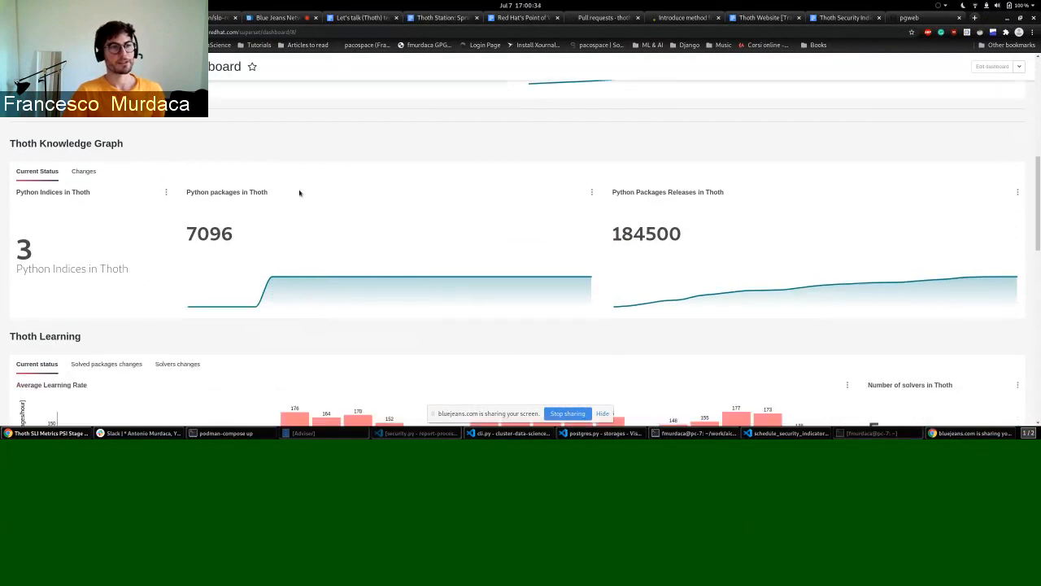
mouse_move(332, 167)
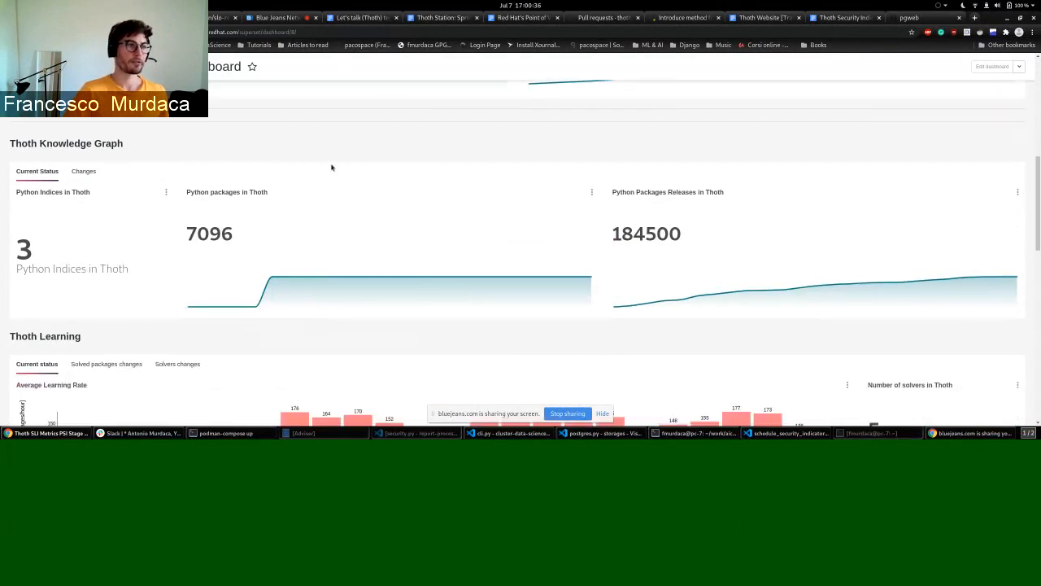
mouse_move(491, 290)
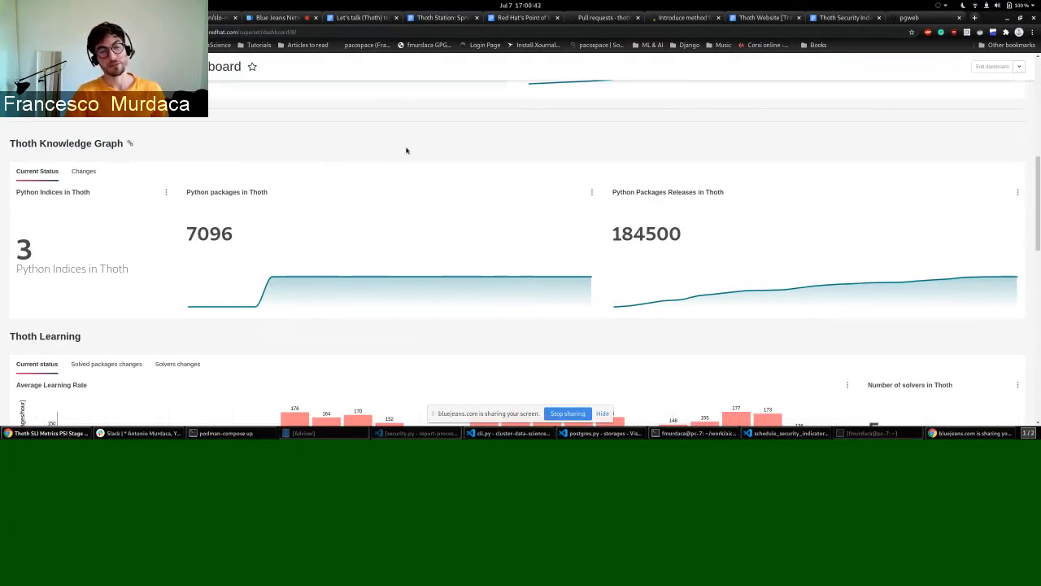
scroll(down, 3)
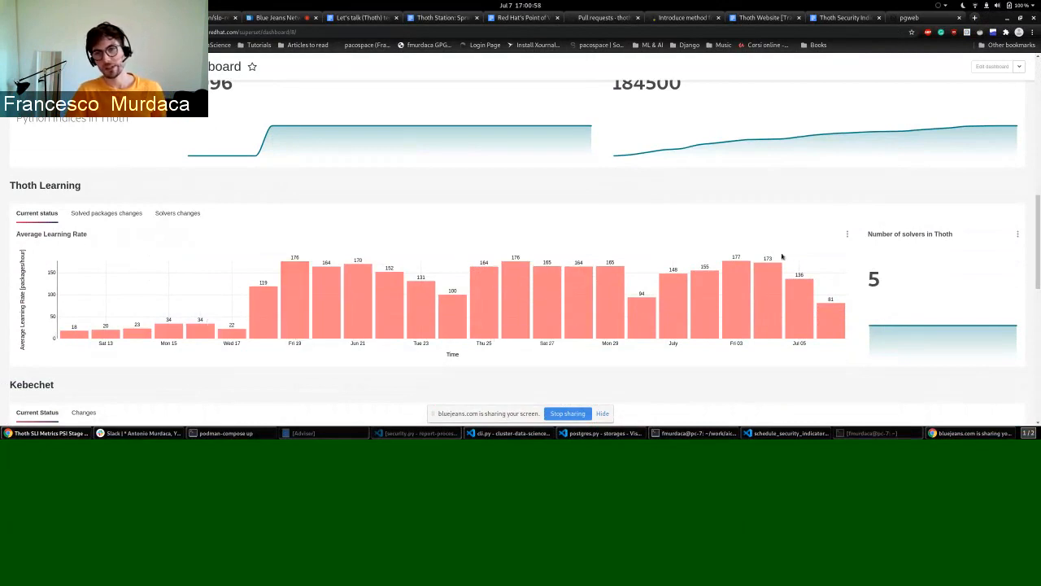
mouse_move(592, 246)
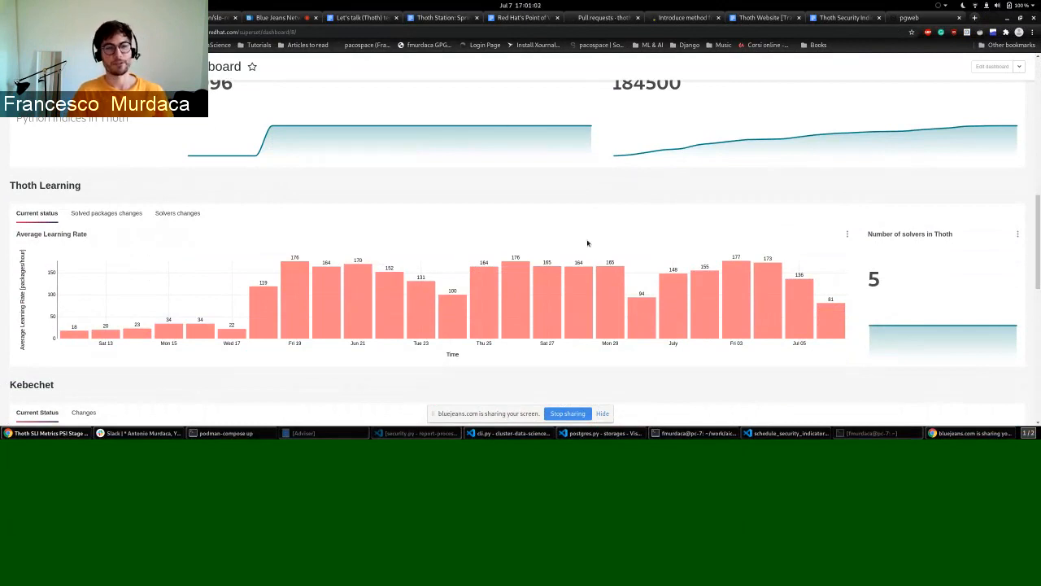
mouse_move(477, 202)
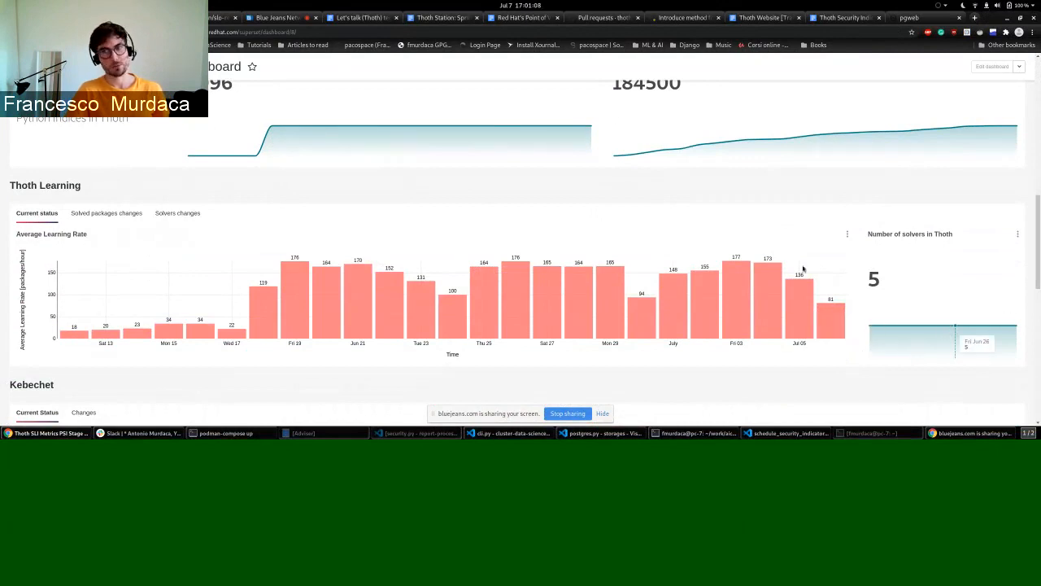
scroll(down, 3)
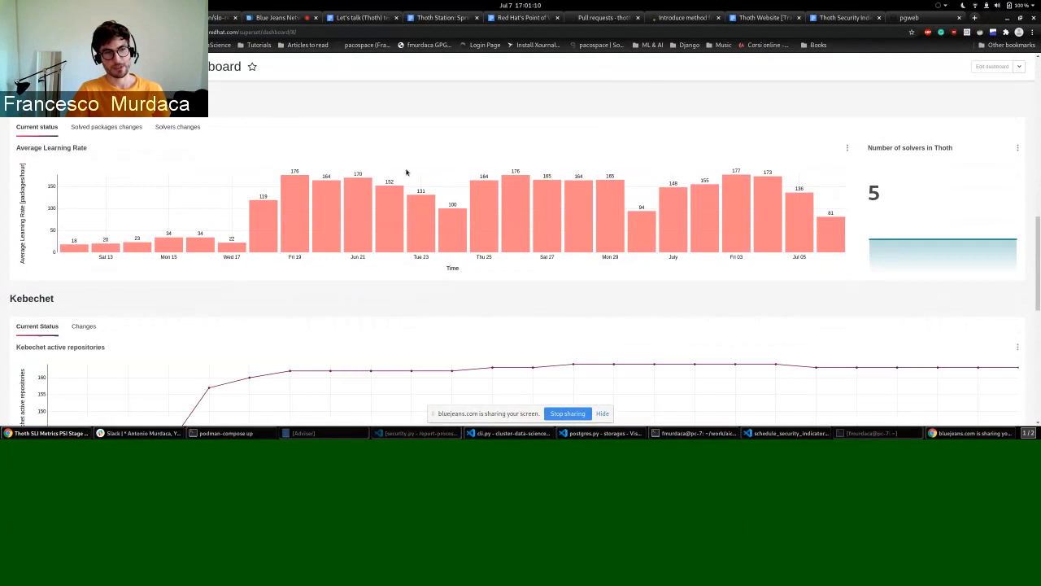
- Review Kebechet's new repositories changes, return to active repositories, and move toward the User-API section
scroll(down, 3)
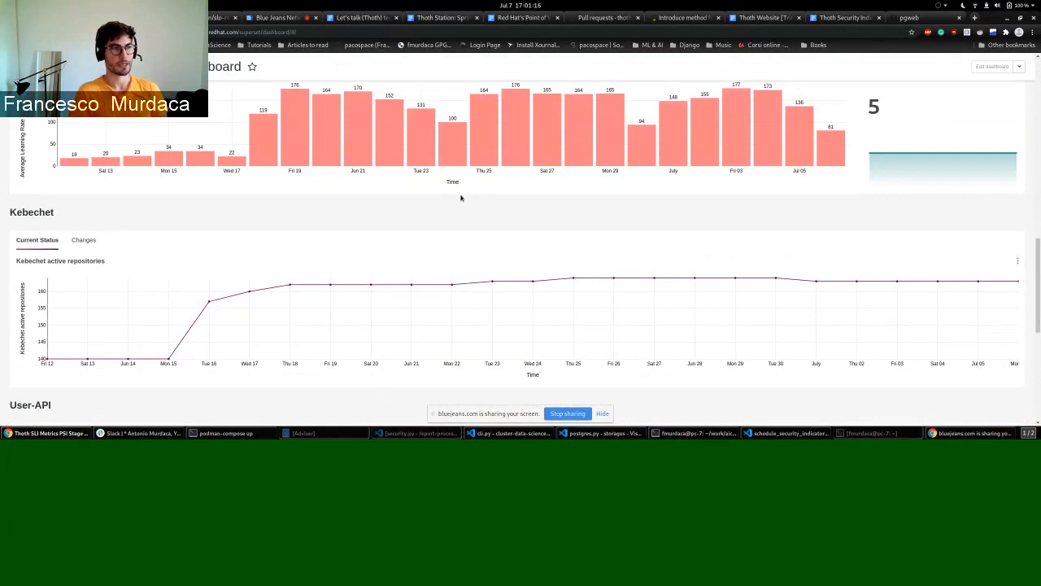
scroll(down, 3)
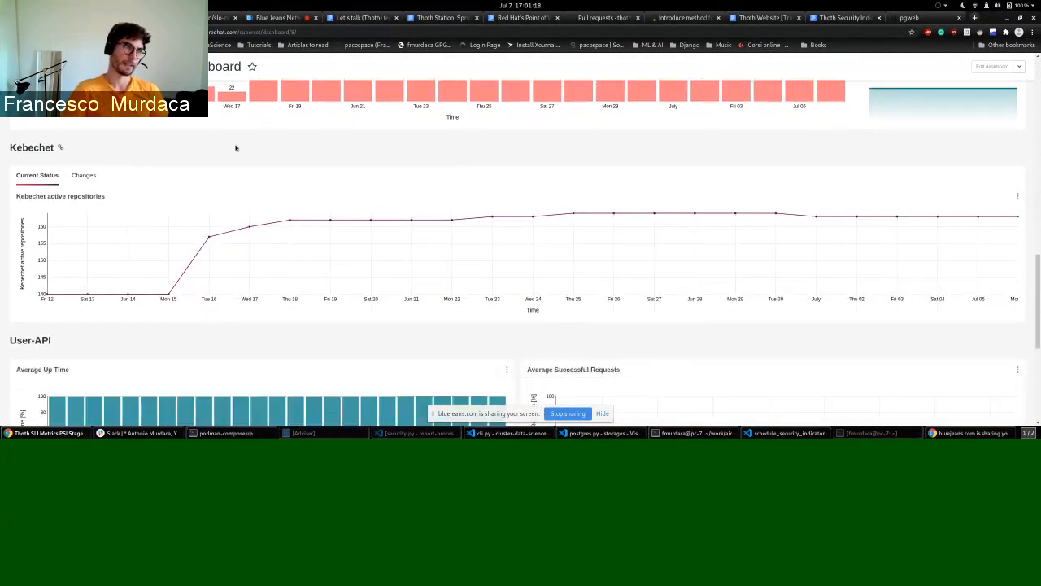
mouse_move(185, 140)
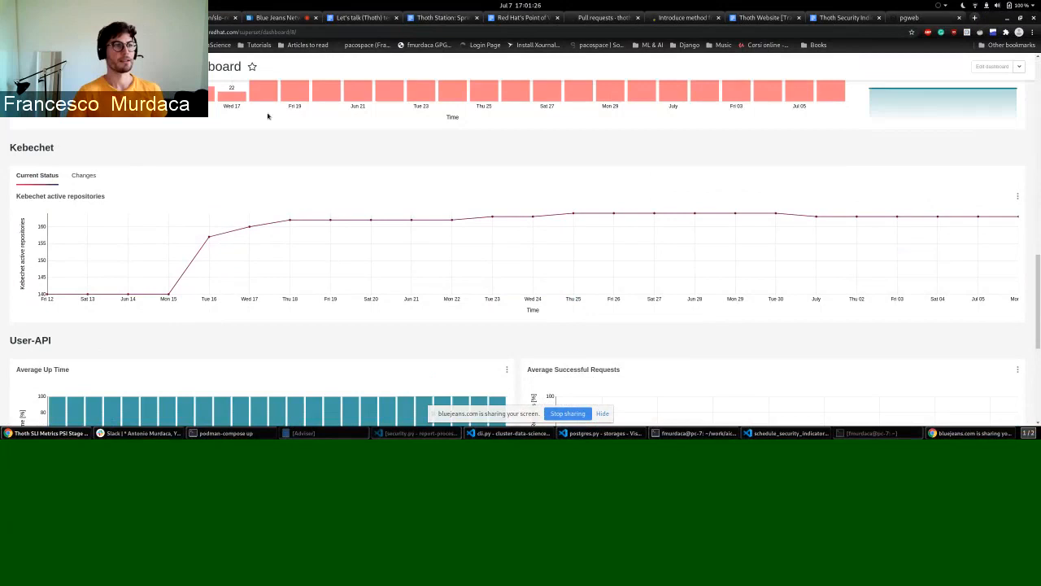
click(83, 176)
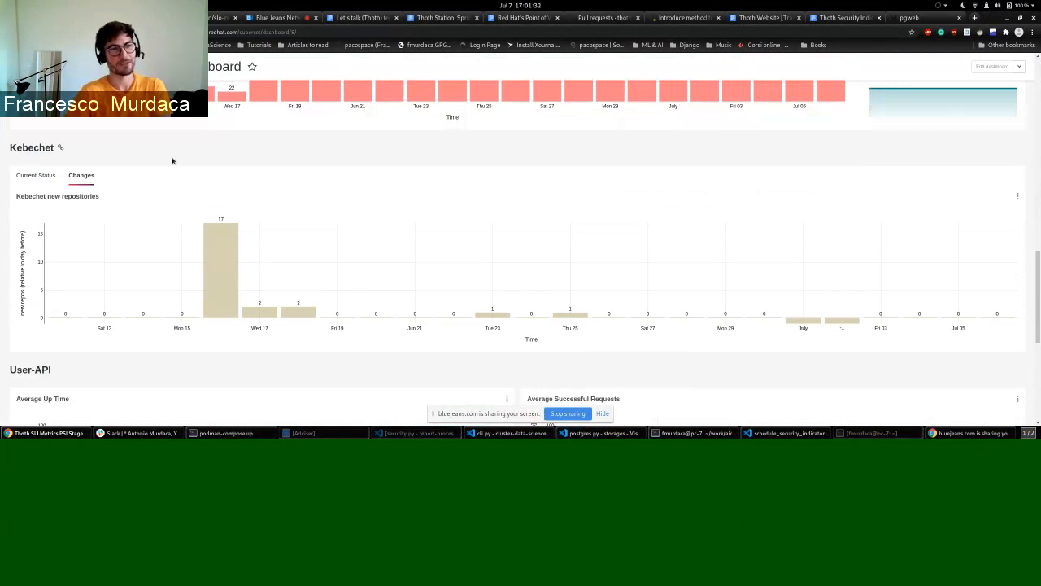
mouse_move(140, 205)
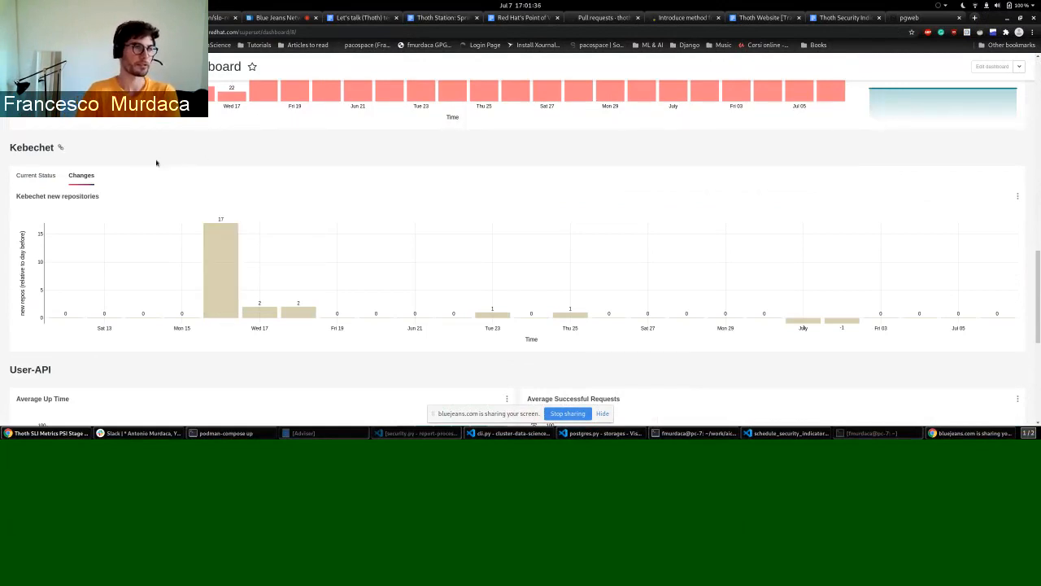
click(35, 176)
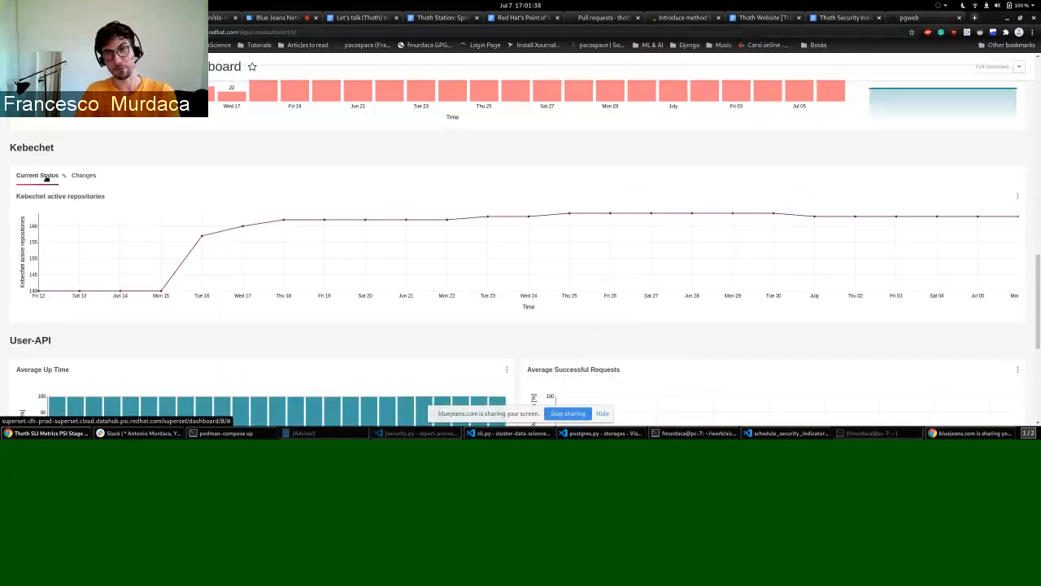
scroll(down, 3)
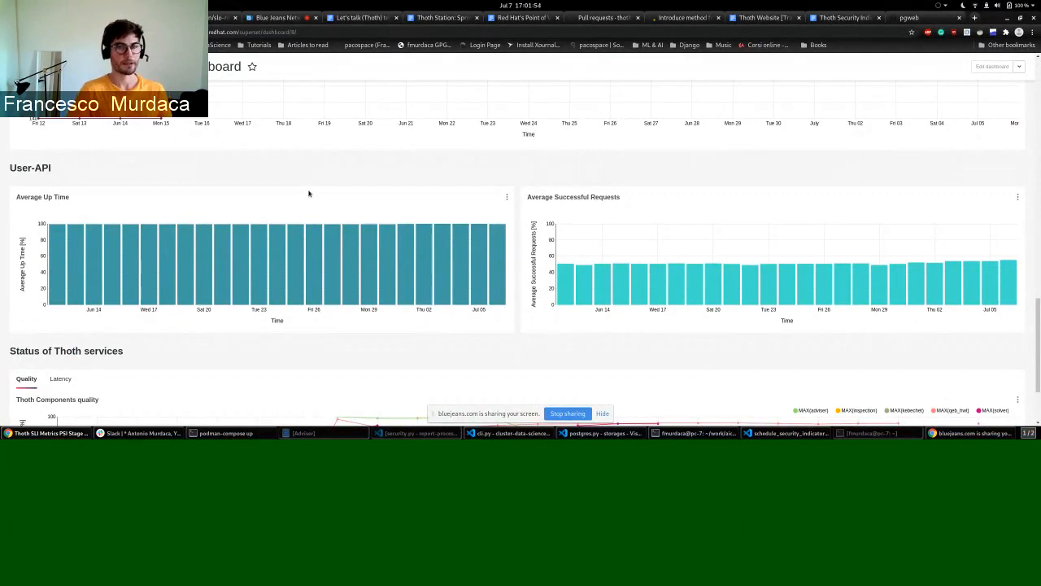
mouse_move(313, 267)
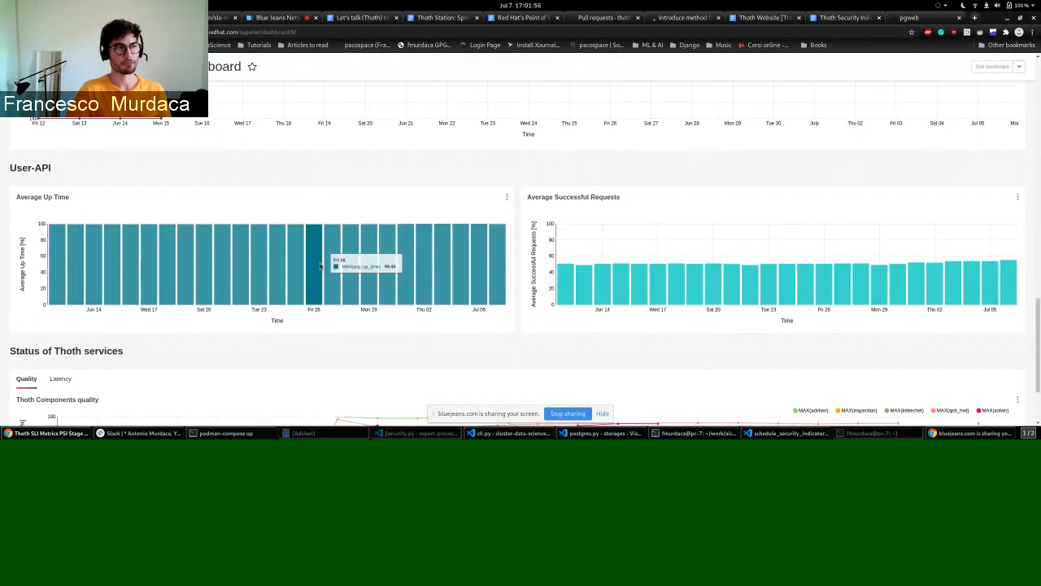
mouse_move(264, 217)
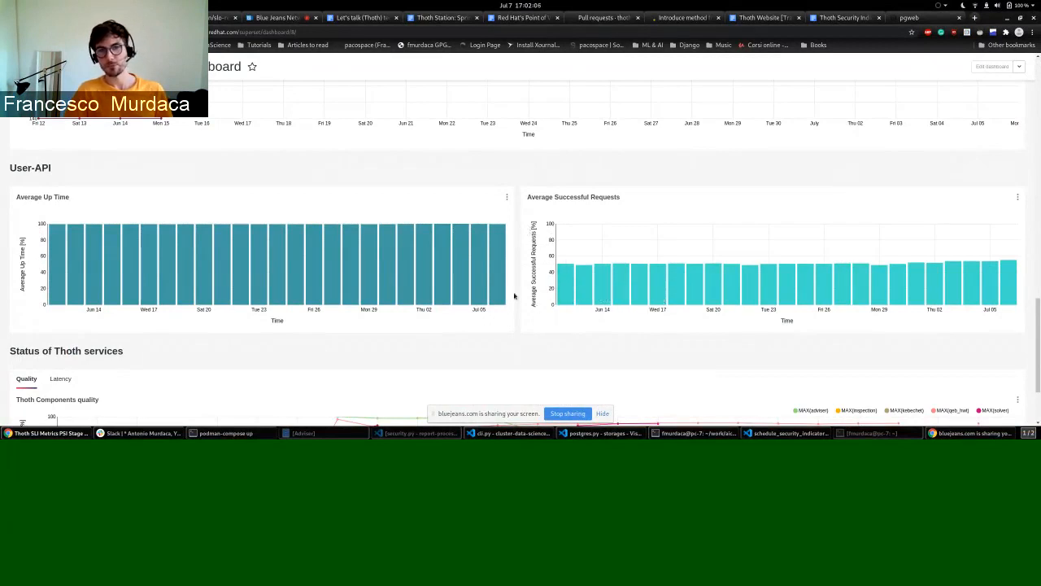
- Scroll past the User-API up time charts to the Status of Thoth services section
scroll(down, 3)
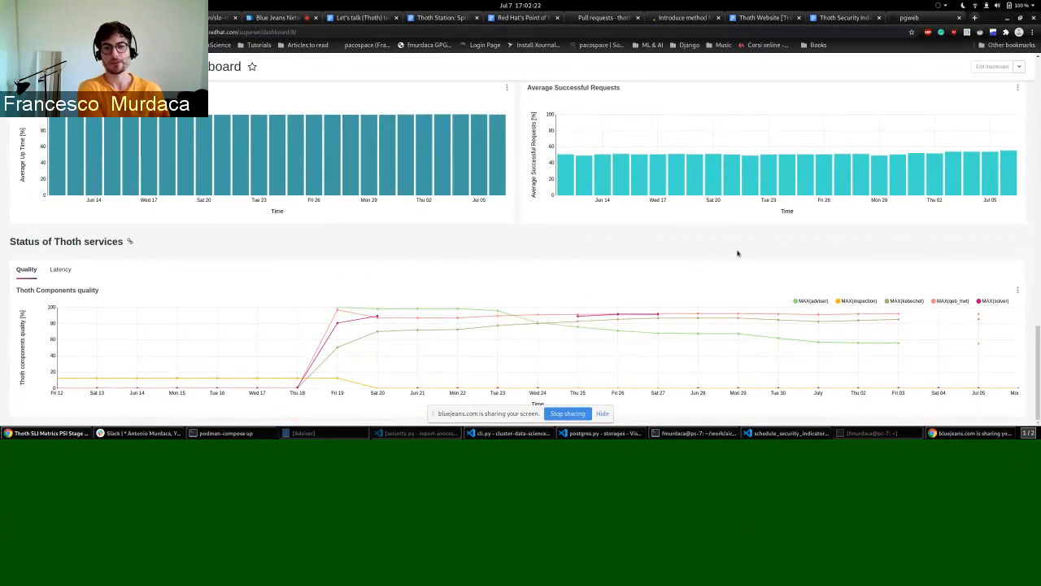
mouse_move(377, 315)
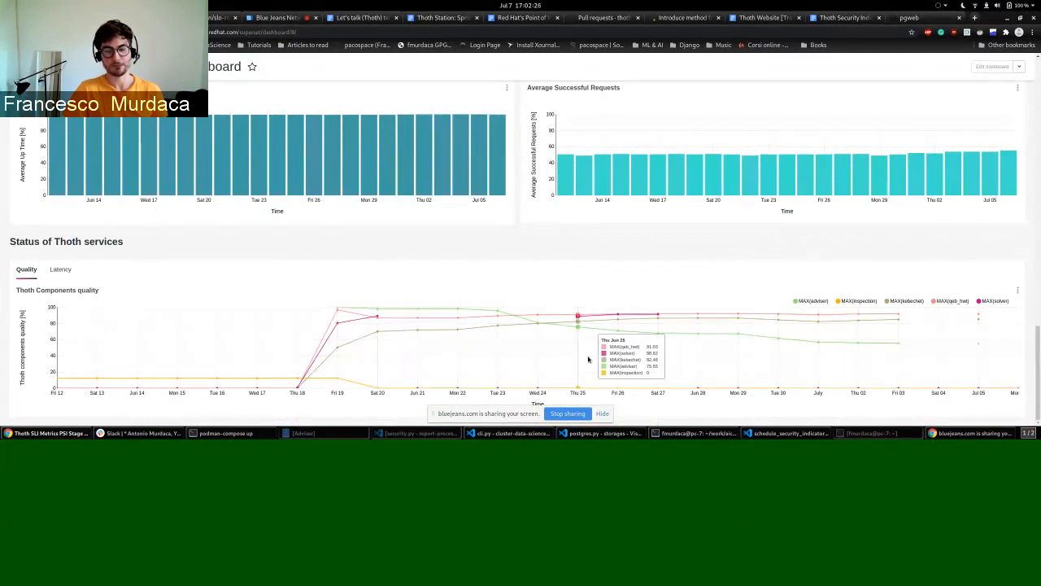
mouse_move(777, 317)
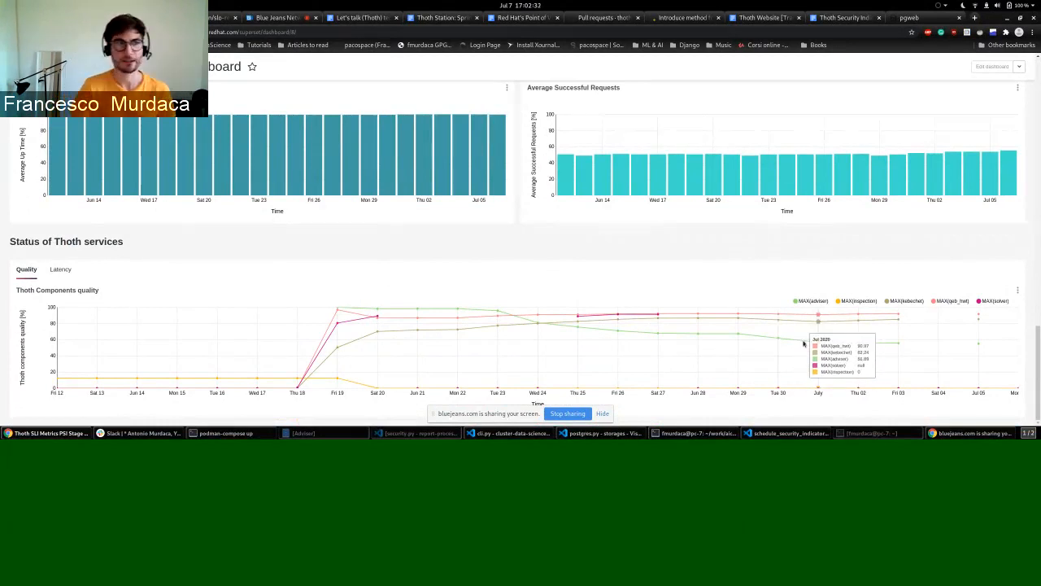
mouse_move(498, 247)
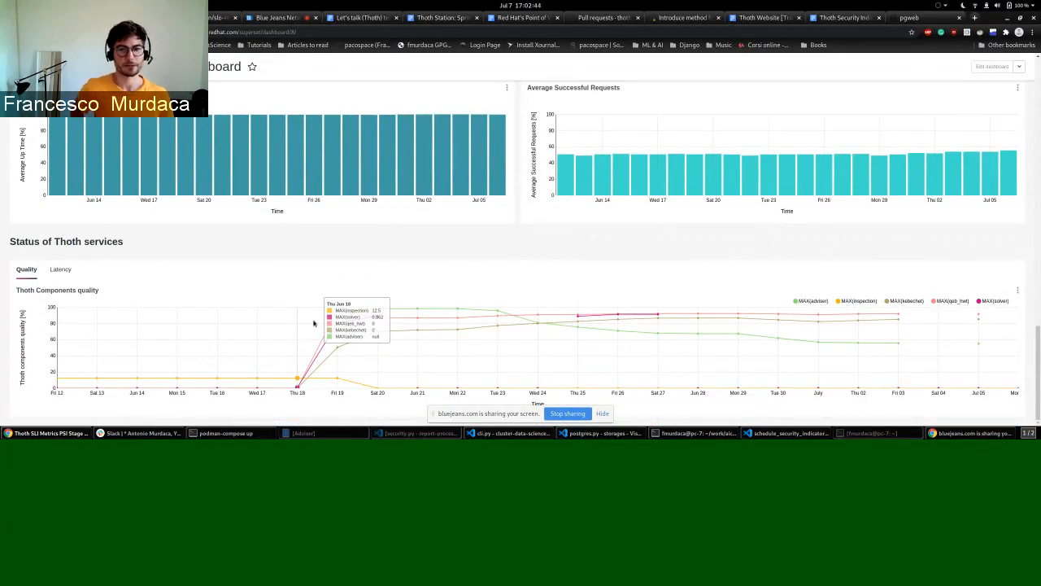
mouse_move(286, 269)
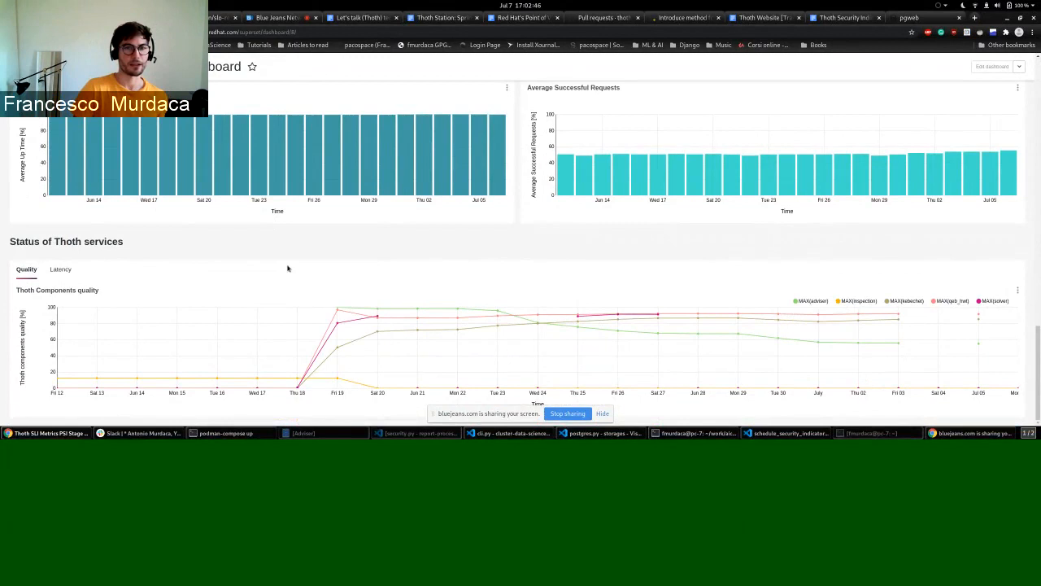
mouse_move(220, 262)
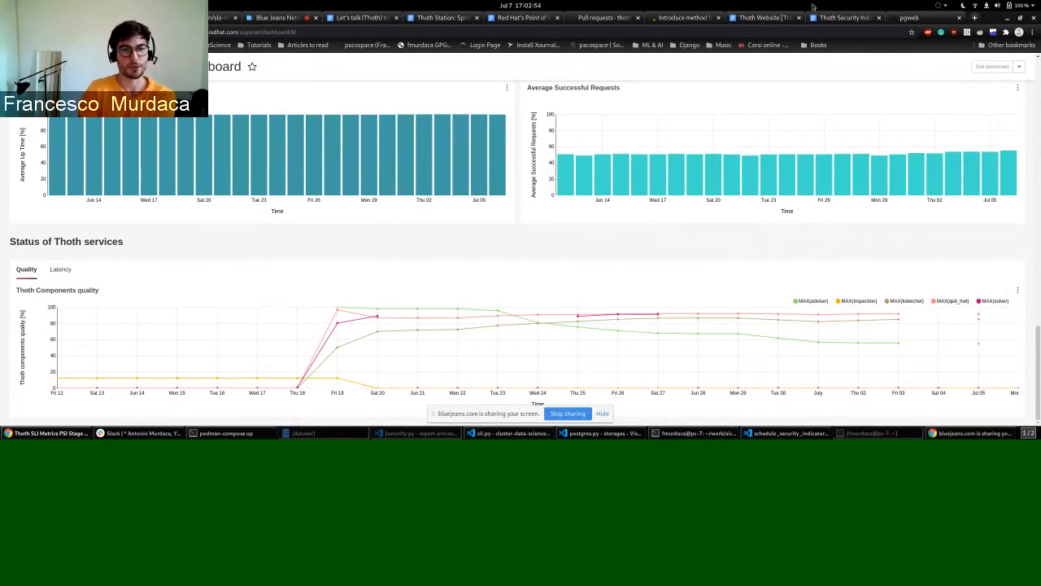
mouse_move(789, 201)
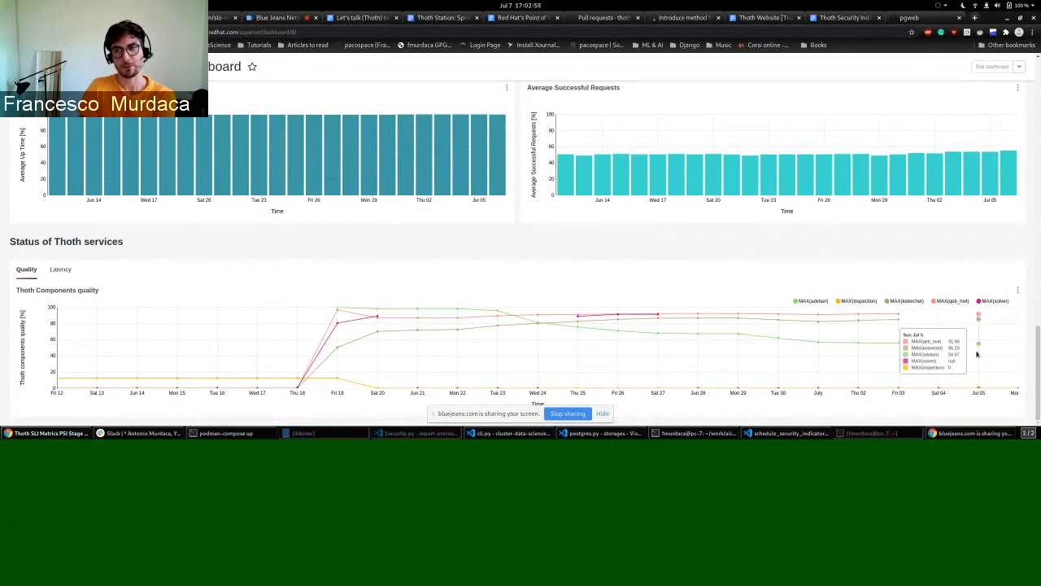
mouse_move(936, 322)
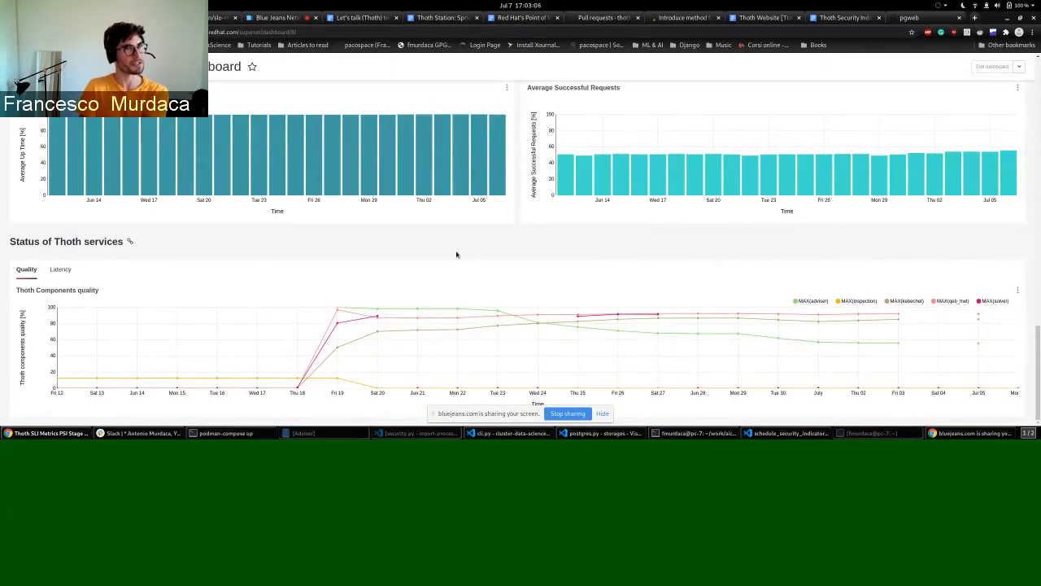
mouse_move(943, 348)
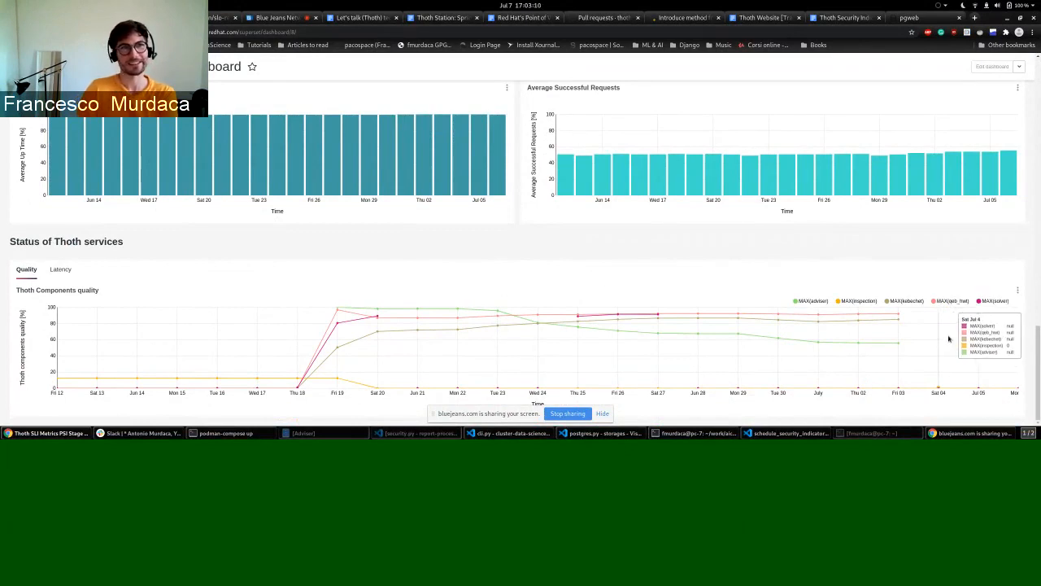
mouse_move(898, 341)
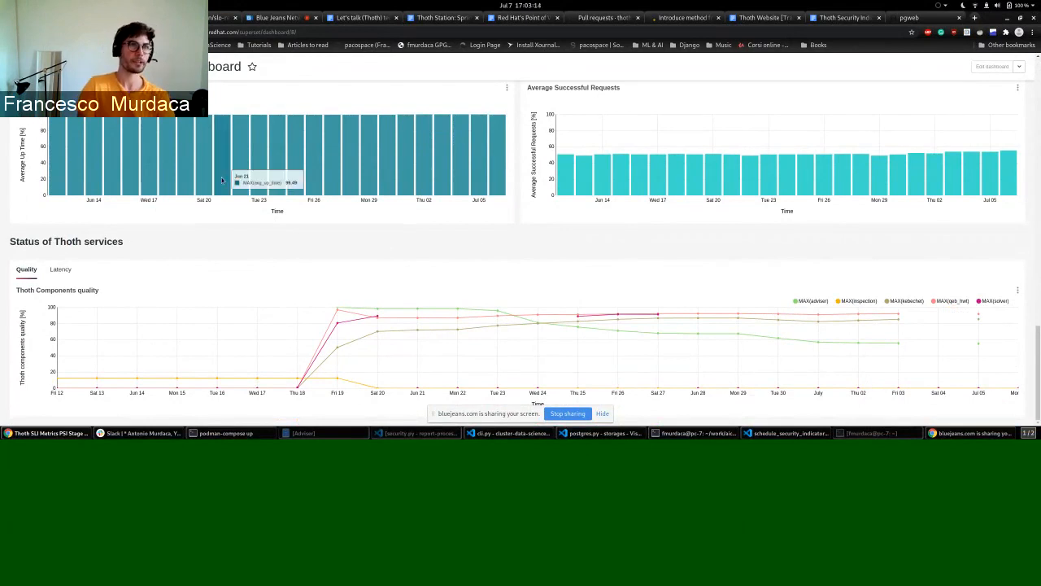
mouse_move(377, 316)
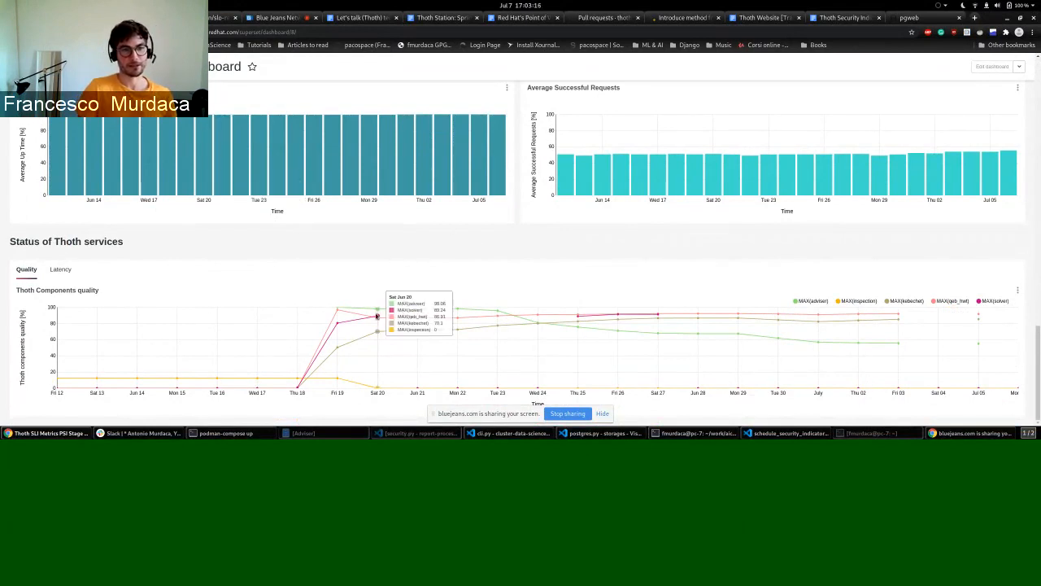
mouse_move(898, 342)
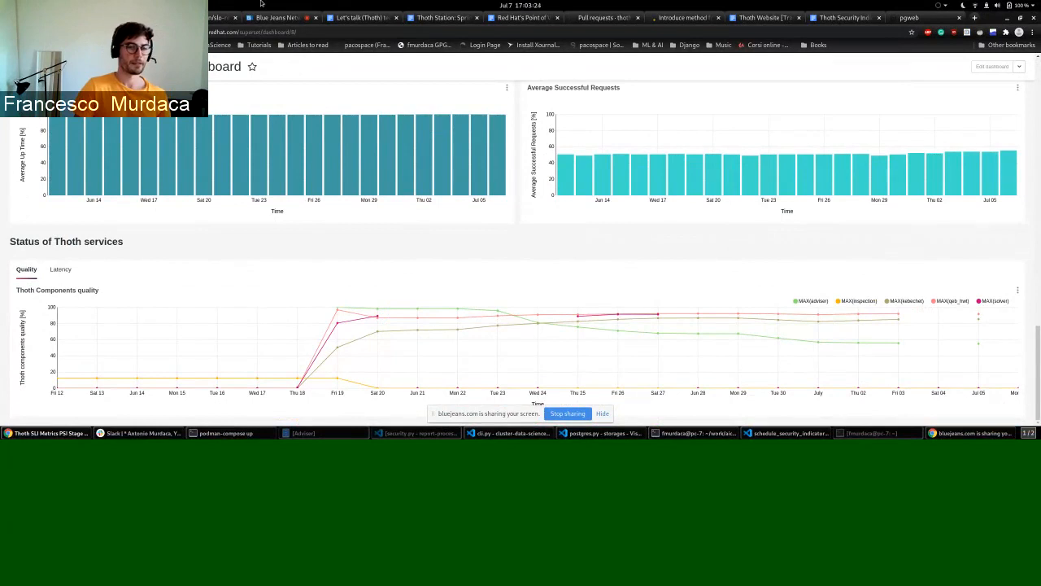
- Scroll the dashboard after inspecting the Thoth Components quality line chart
scroll(down, 3)
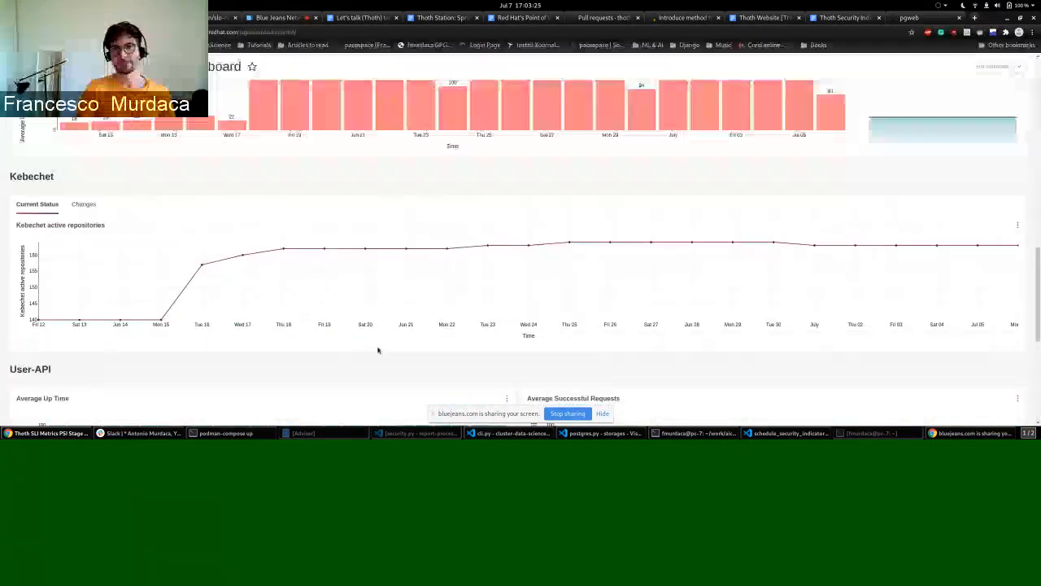